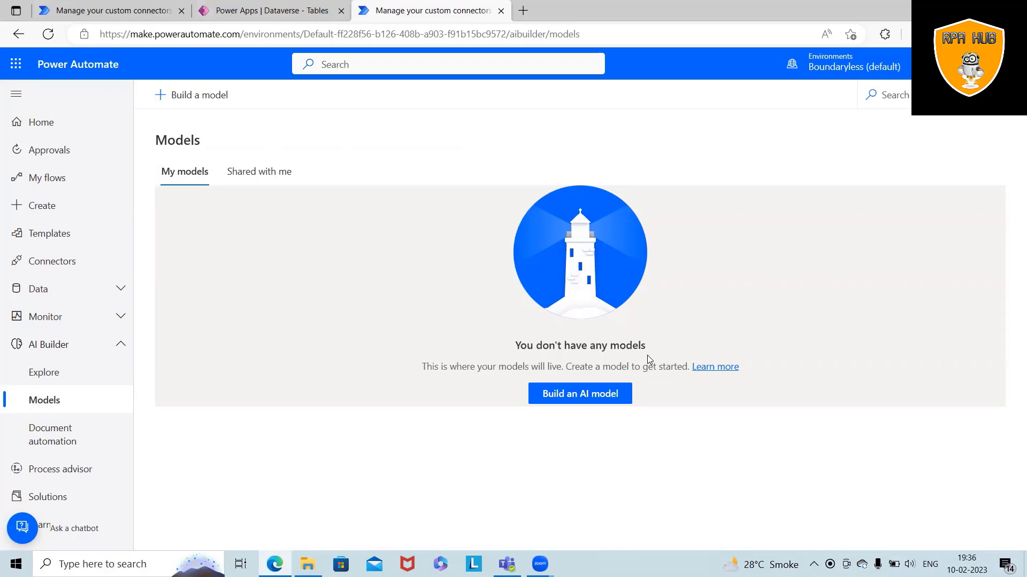
pyautogui.moveTo(700, 333)
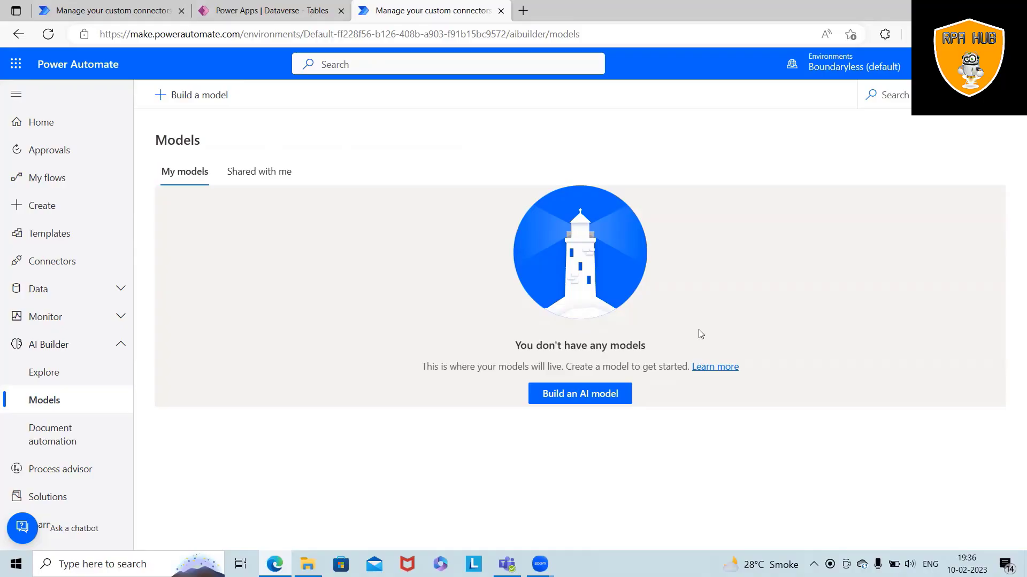
pyautogui.moveTo(170, 350)
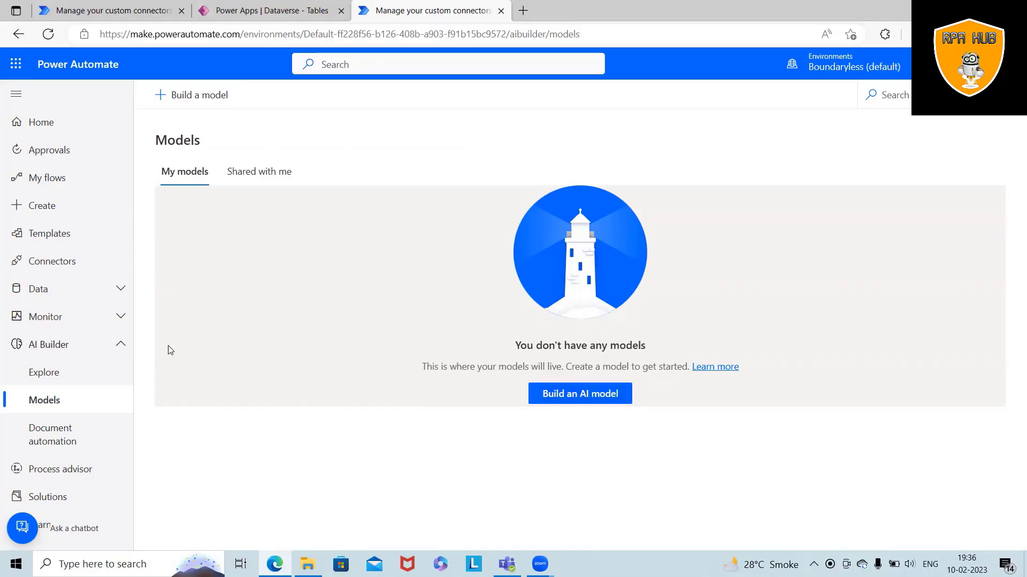
# Step: From the AI Builder Models page, show the Build an AI model catalog down to the text capabilities
pyautogui.click(148, 34)
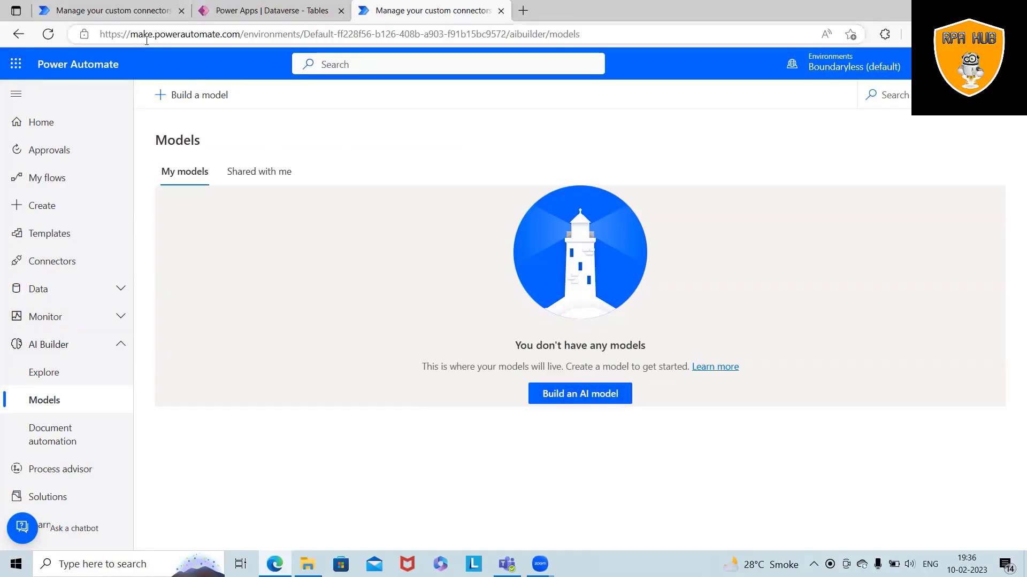
pyautogui.moveTo(52, 434)
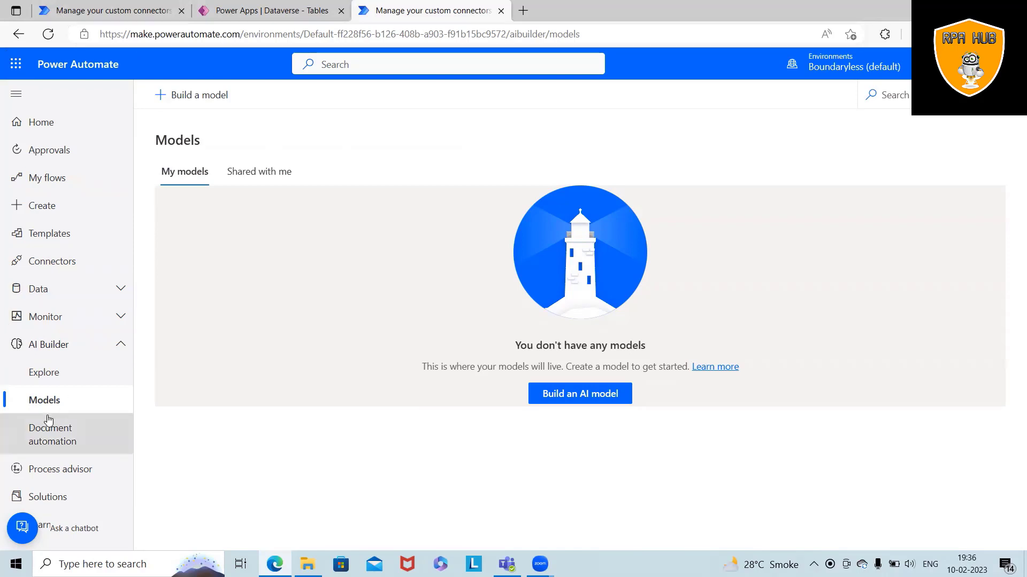
pyautogui.moveTo(44, 372)
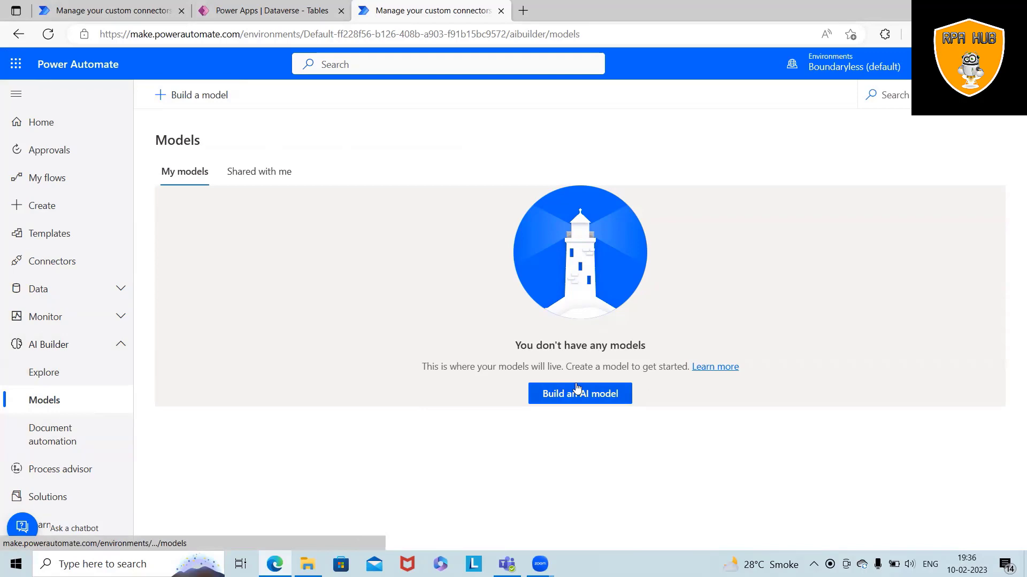
pyautogui.click(578, 394)
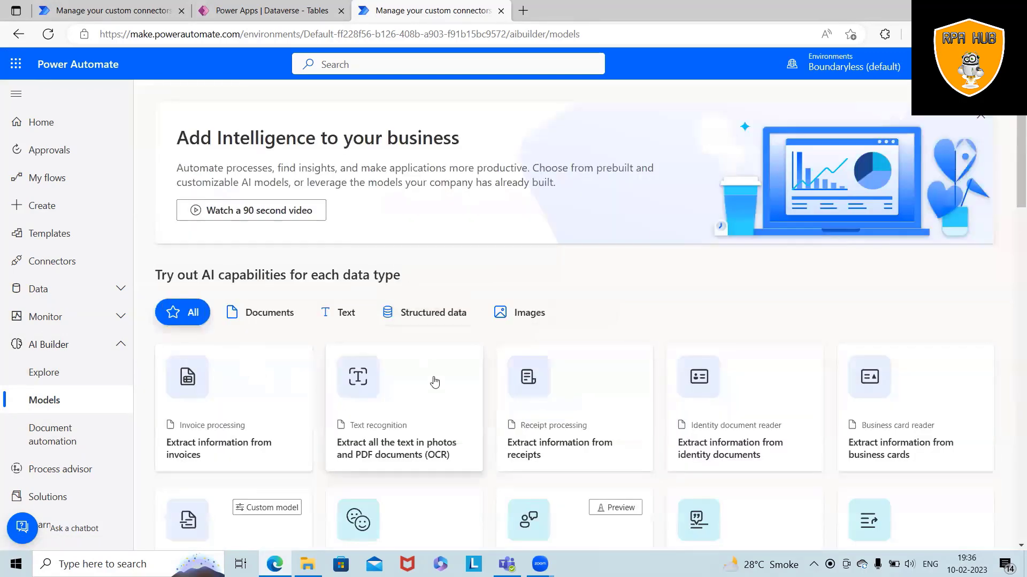
pyautogui.scroll(-3)
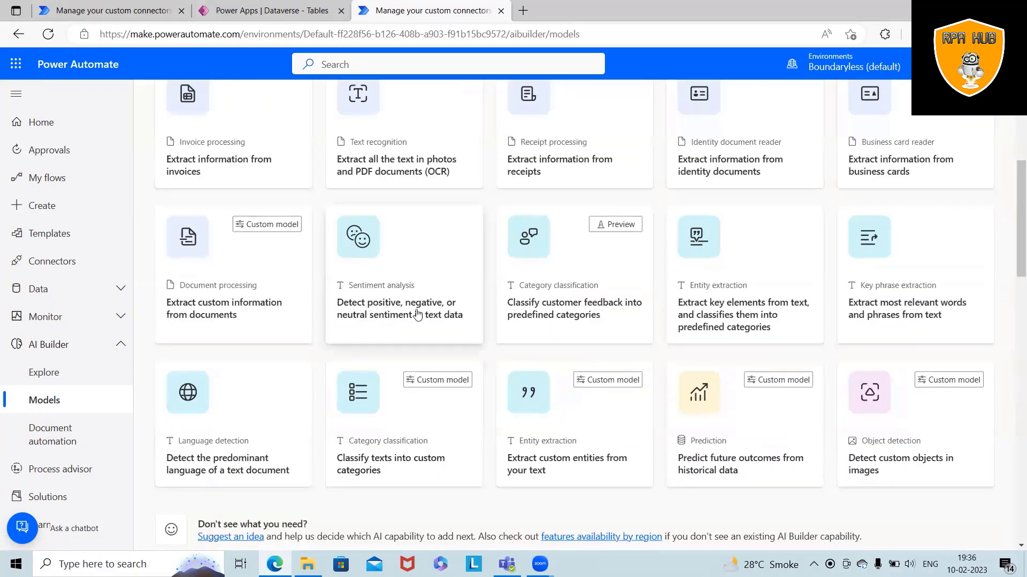
# Step: Try Sentiment analysis: the bill-payment sample scores positive, a random device complaint negative at 78%
pyautogui.click(404, 275)
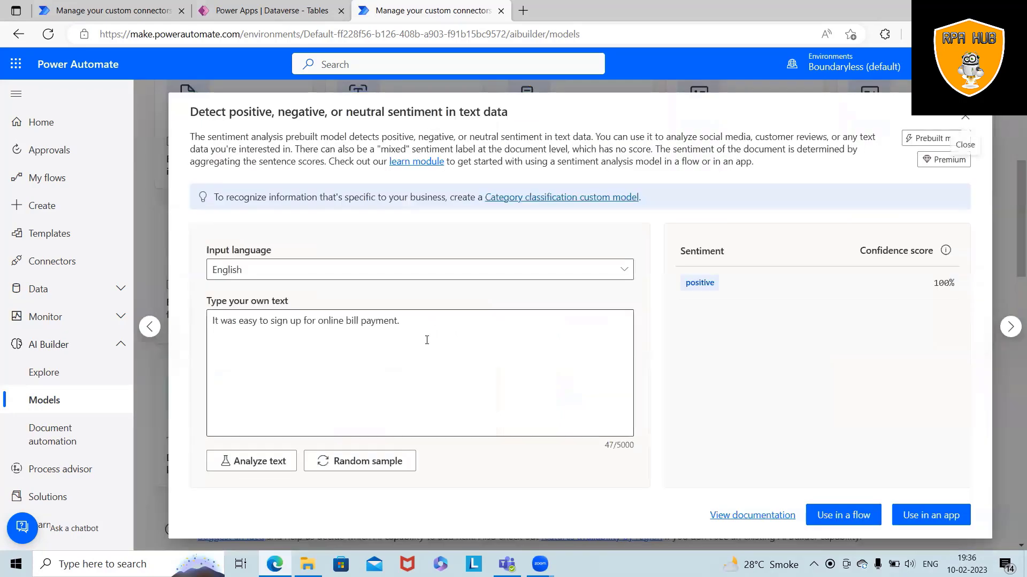
pyautogui.moveTo(553, 337)
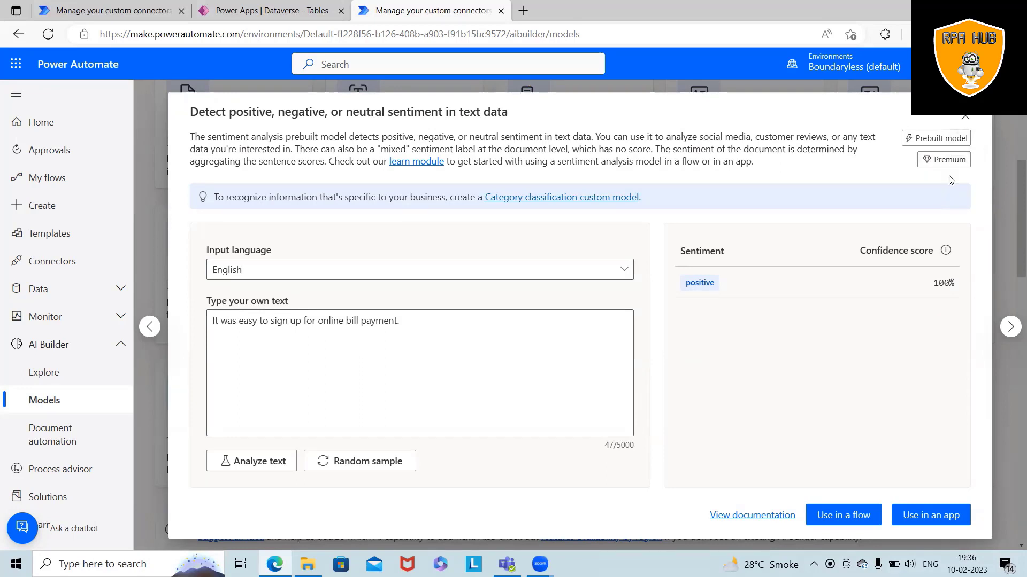
pyautogui.moveTo(690, 332)
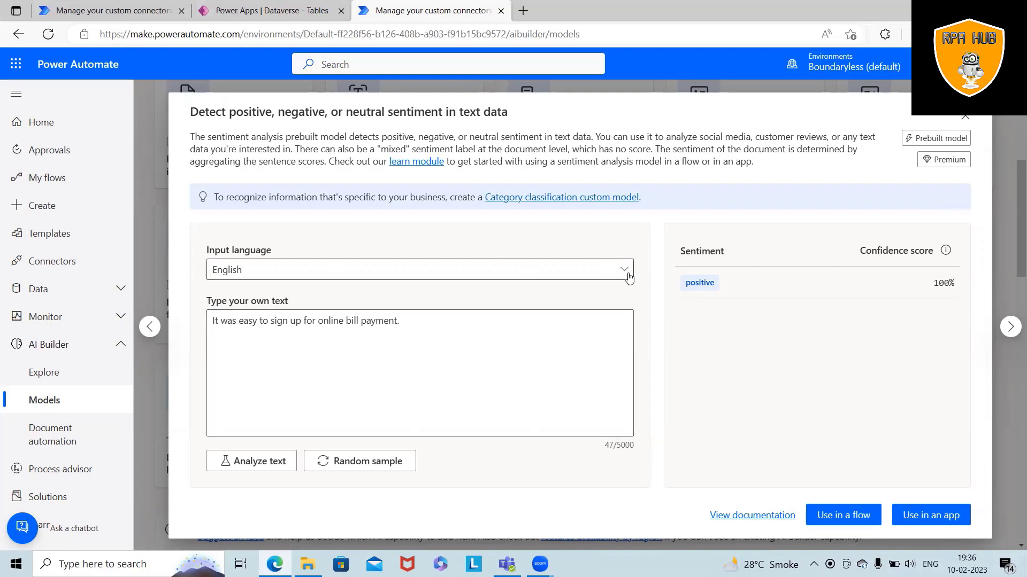
pyautogui.click(419, 270)
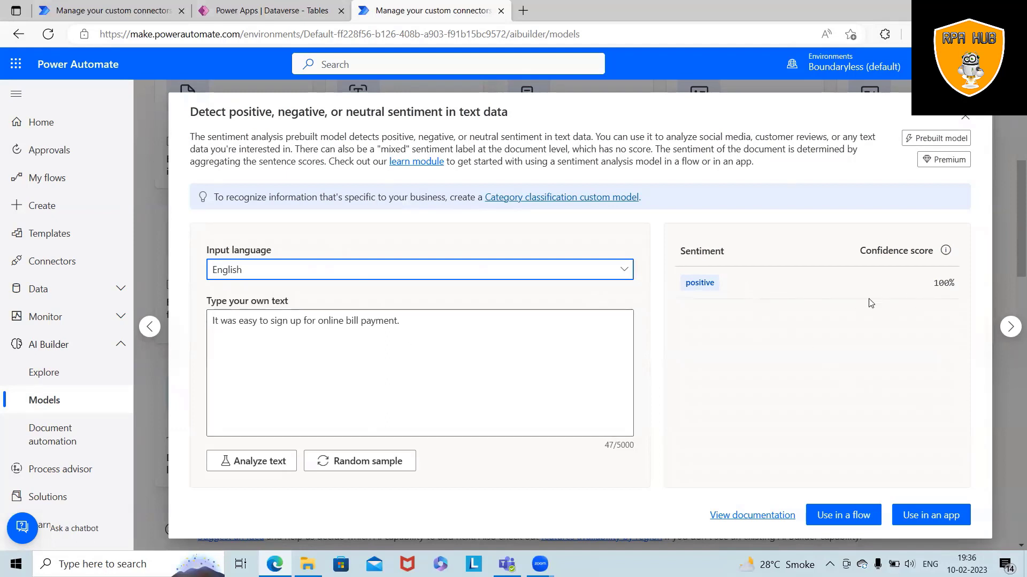
pyautogui.moveTo(944, 255)
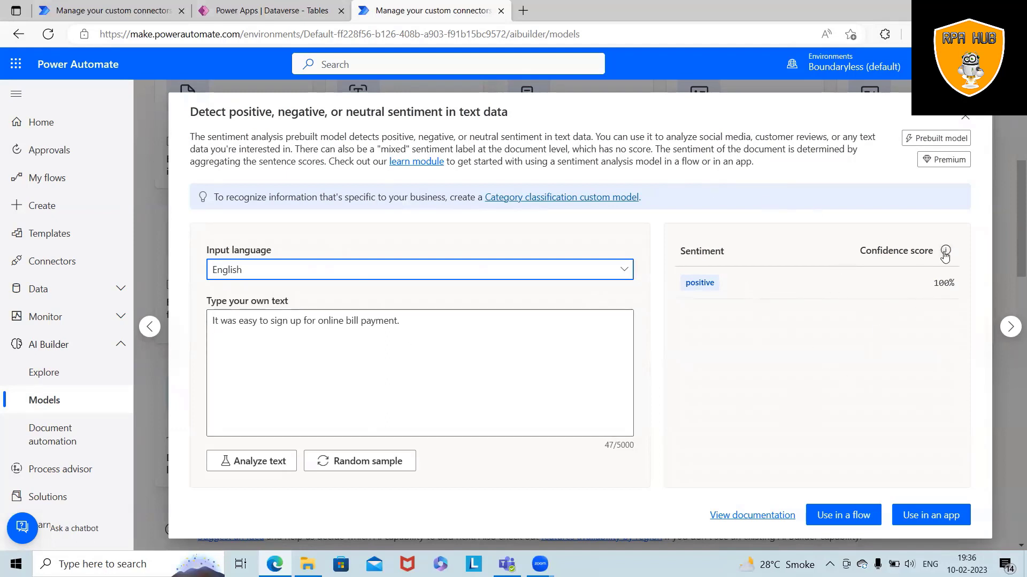
pyautogui.moveTo(845, 394)
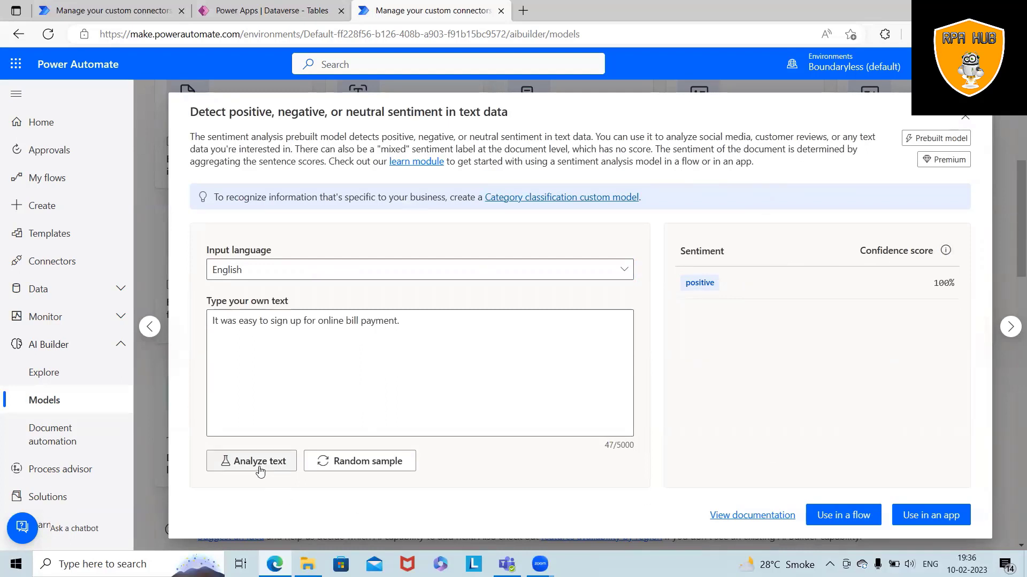
pyautogui.click(257, 461)
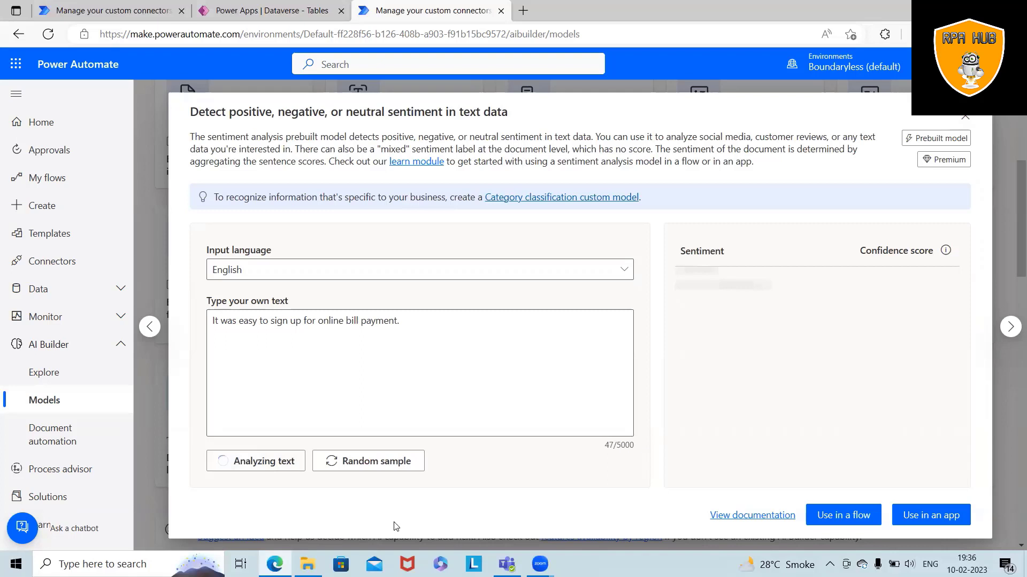
pyautogui.click(256, 460)
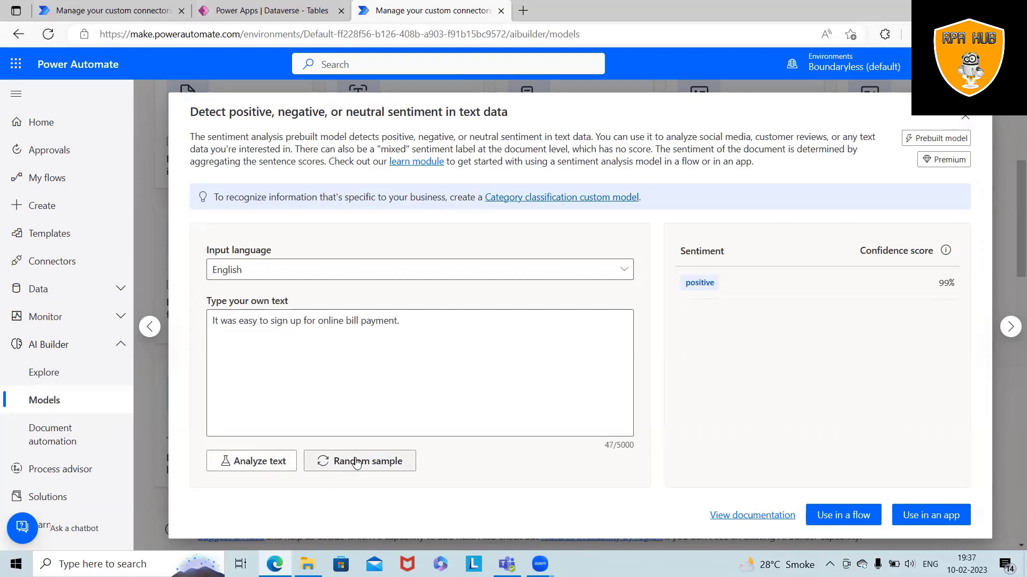
pyautogui.click(359, 461)
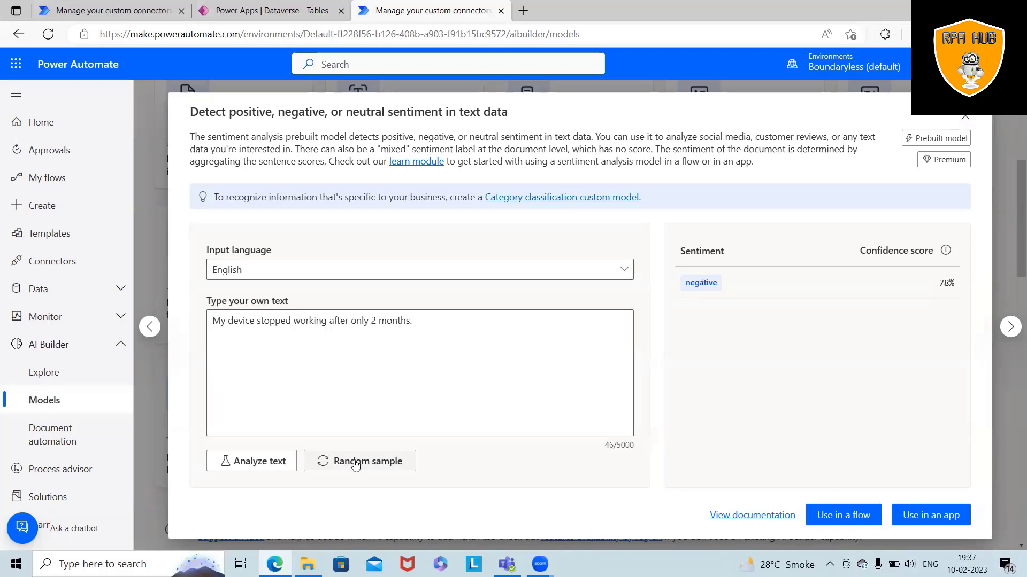
pyautogui.moveTo(522, 483)
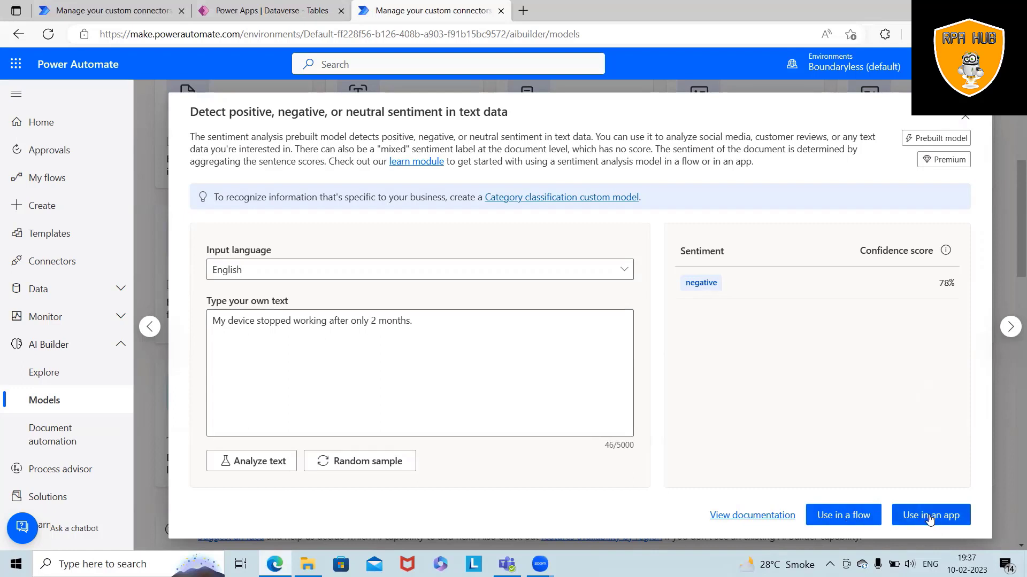
# Step: Use the sentiment model in an app, opening it as a Power Apps canvas app
pyautogui.click(929, 514)
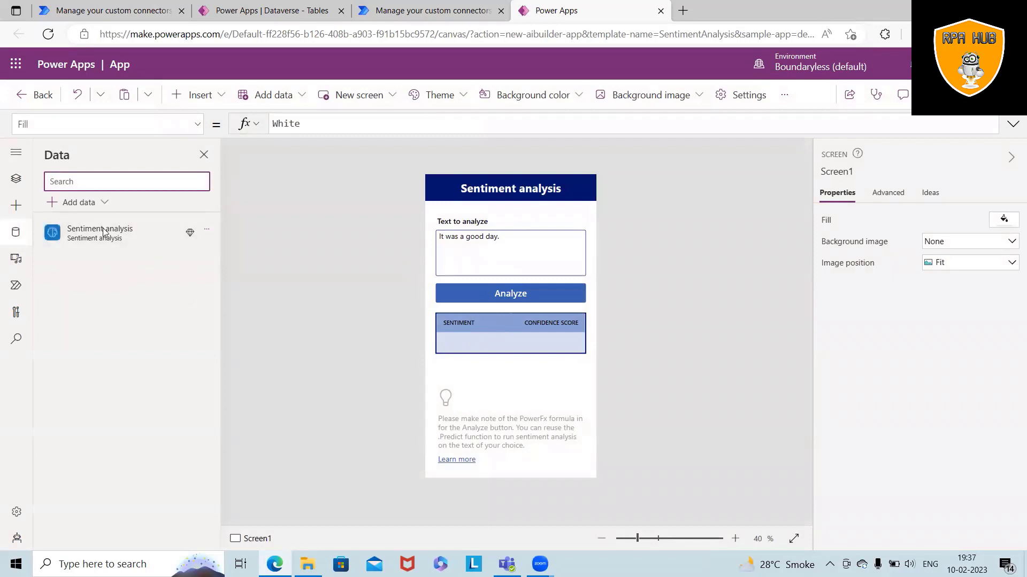
pyautogui.moveTo(482, 290)
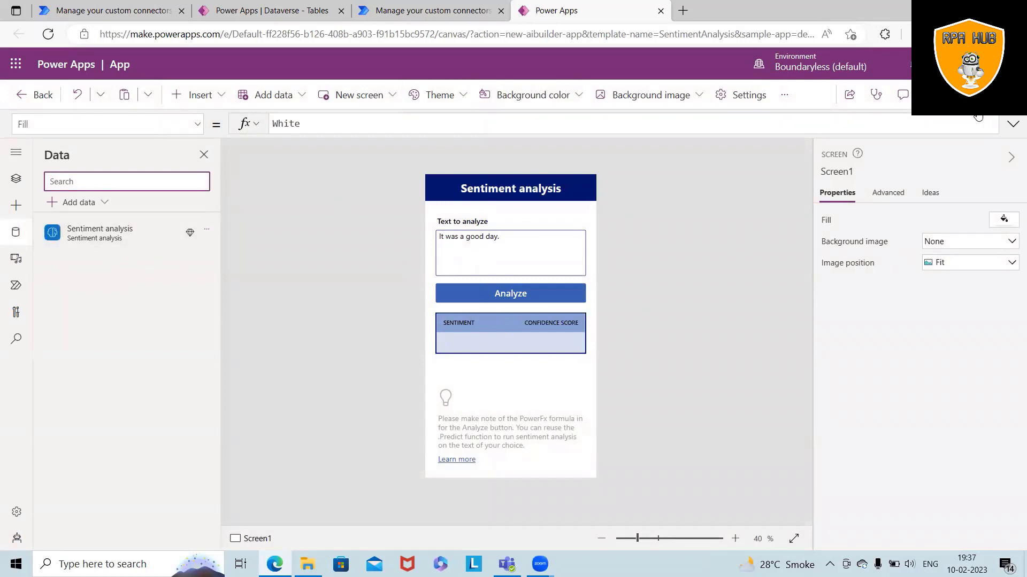
pyautogui.moveTo(976, 117)
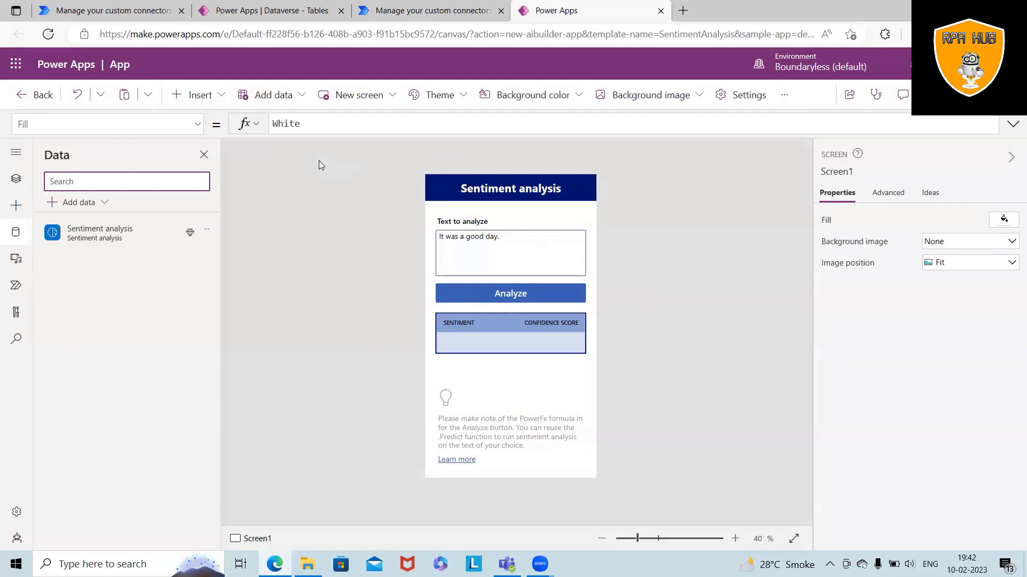
pyautogui.moveTo(538, 259)
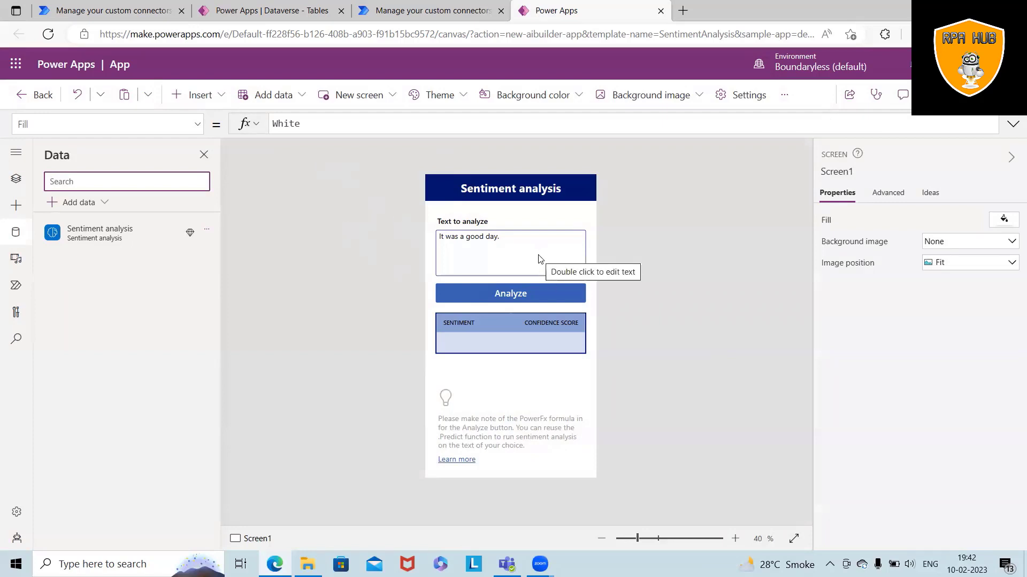
pyautogui.moveTo(265, 79)
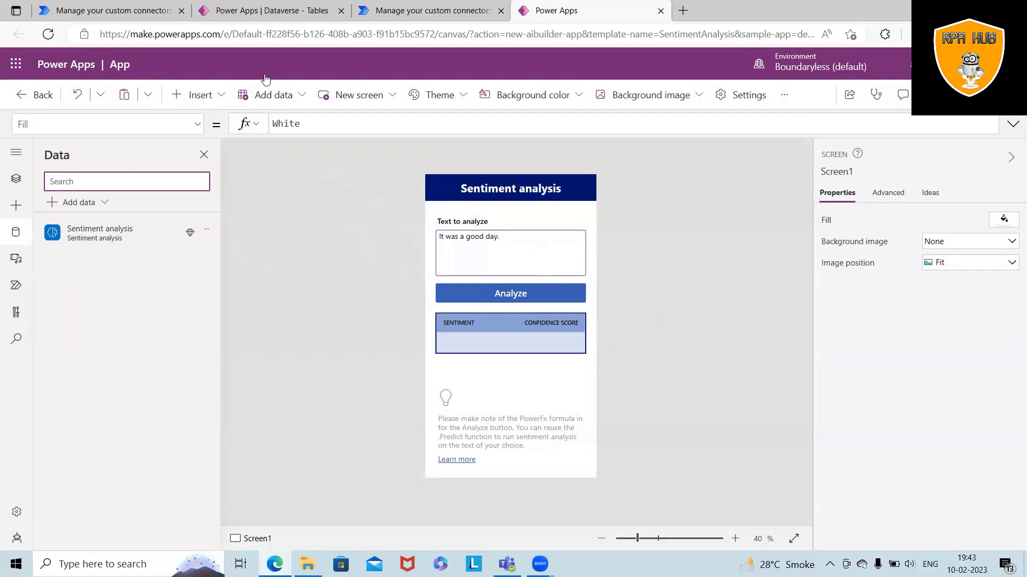
# Step: Back out of the sample app, saving the unsaved changes under the name App
pyautogui.click(34, 95)
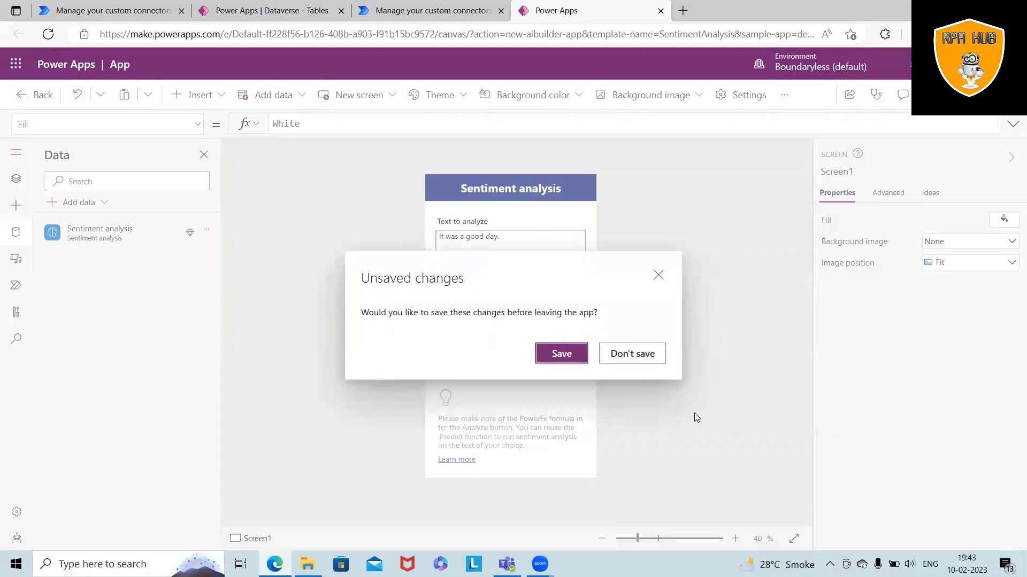
pyautogui.click(561, 354)
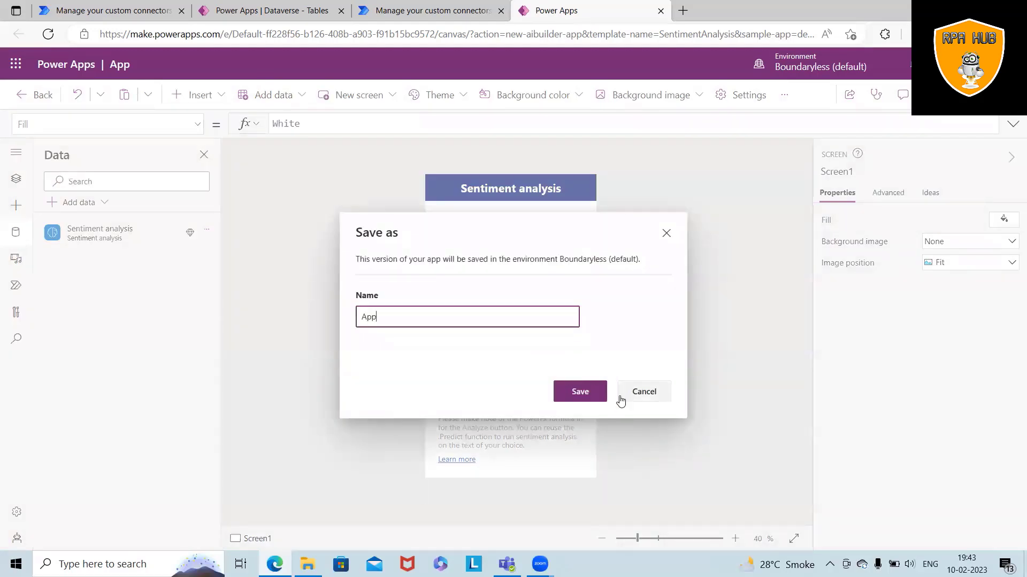
pyautogui.click(431, 10)
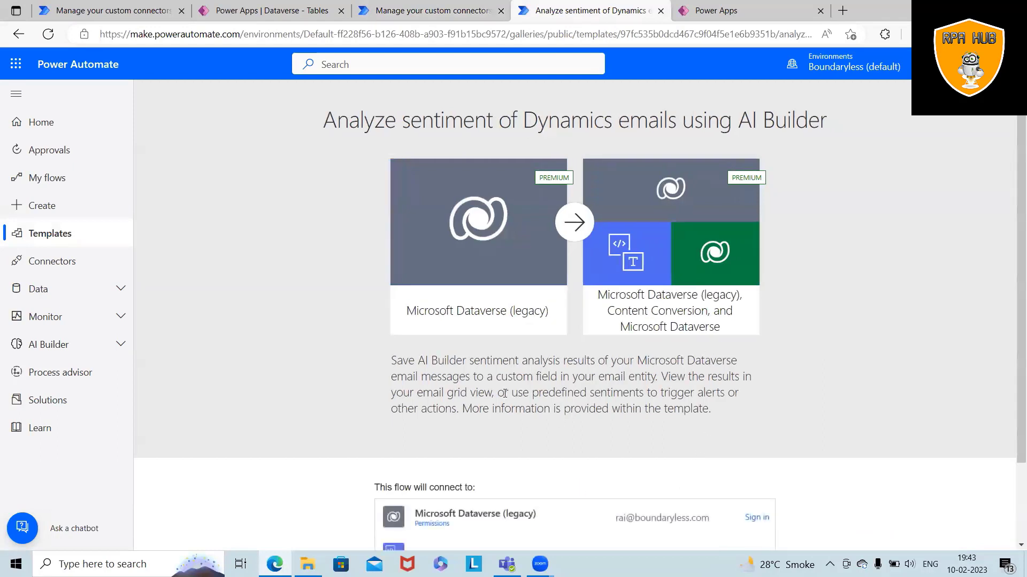
# Step: Create the Content Conversion connection, sign in to Dataverse (legacy), and continue to the flow
pyautogui.scroll(-3)
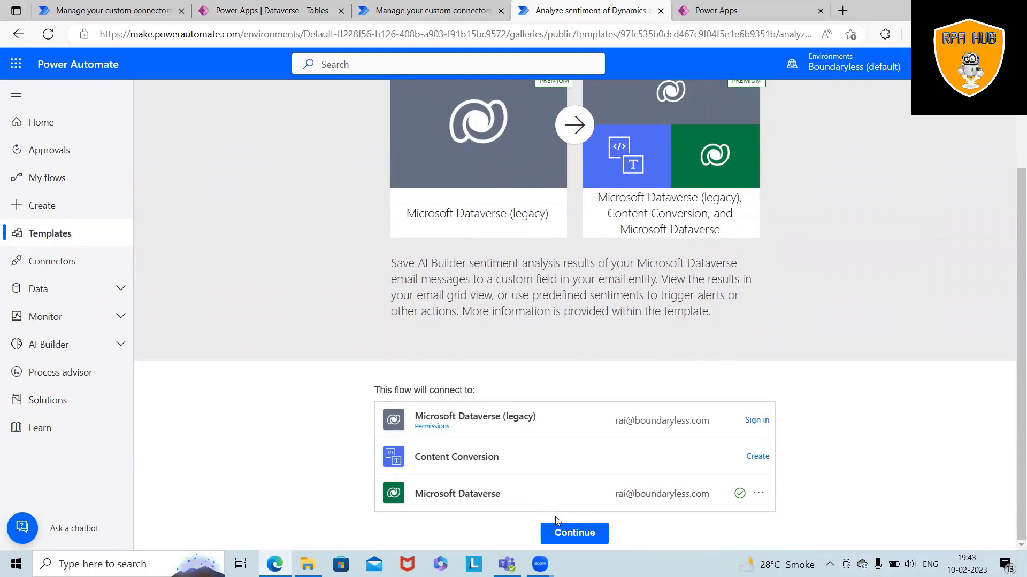
pyautogui.moveTo(757, 456)
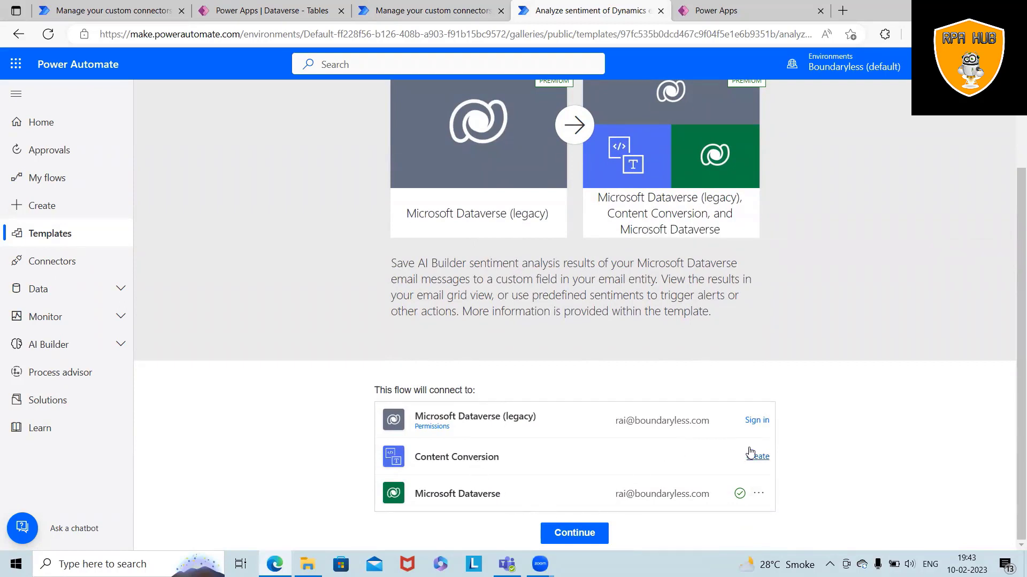
pyautogui.click(757, 456)
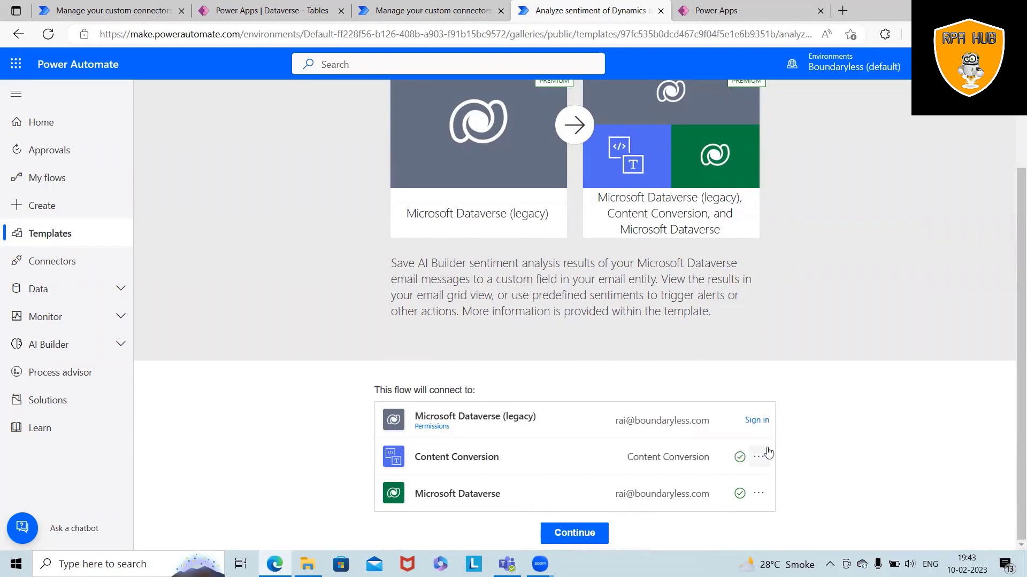
pyautogui.click(756, 419)
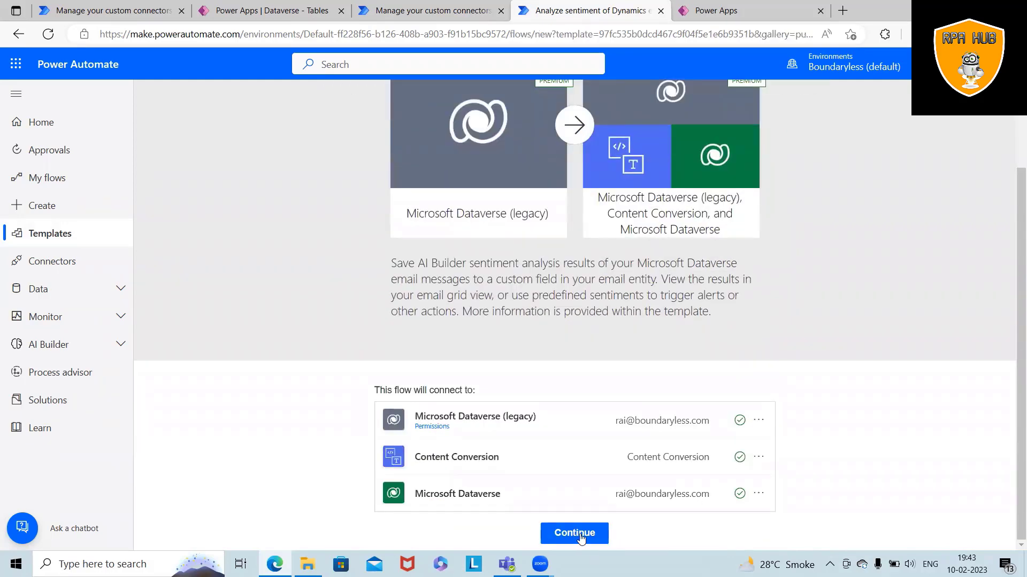
pyautogui.click(574, 532)
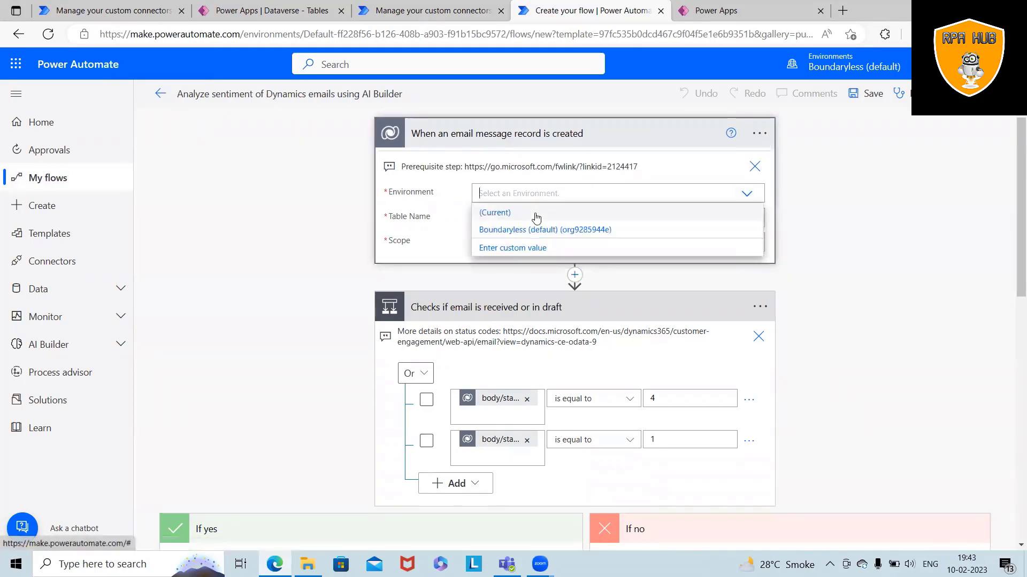
# Step: Set the trigger environment to Boundaryless (default) and its table to Email Messages
pyautogui.click(544, 228)
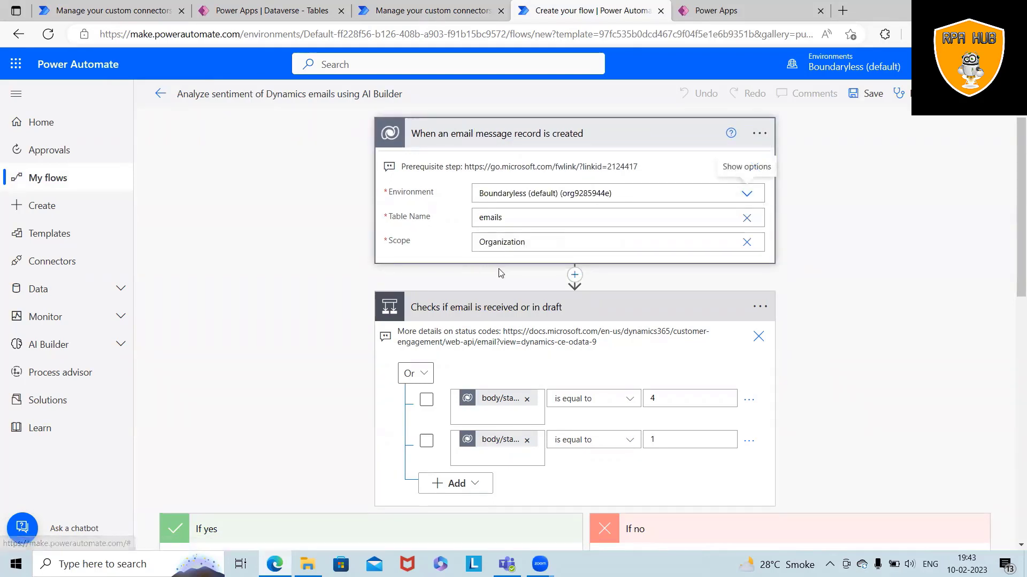
pyautogui.click(537, 217)
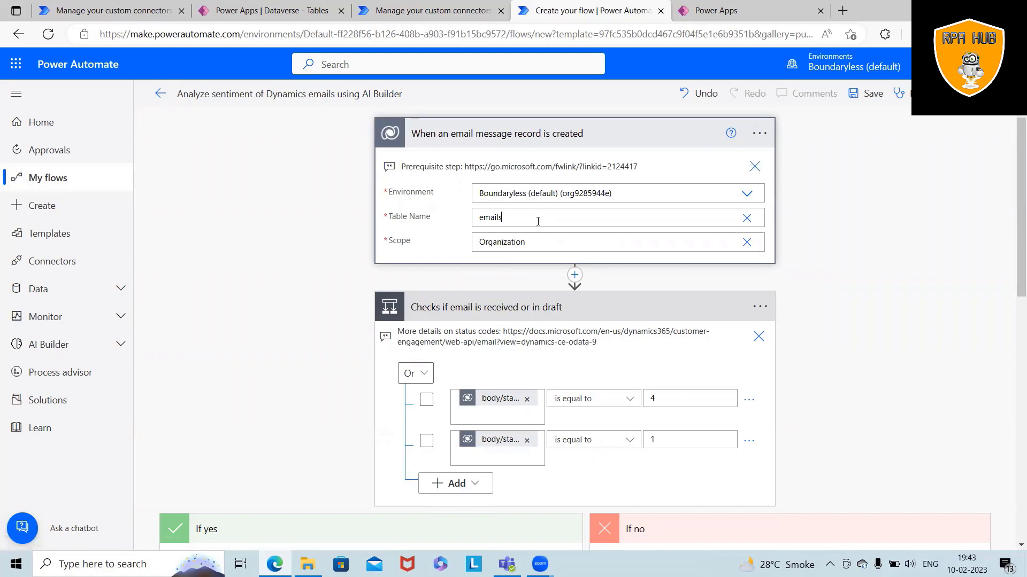
pyautogui.click(616, 217)
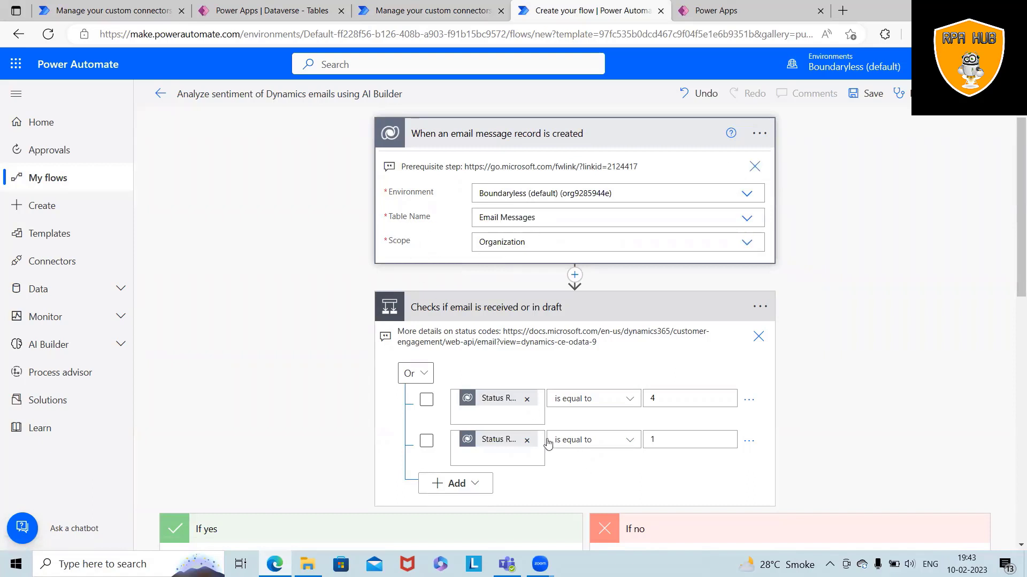
pyautogui.moveTo(465, 263)
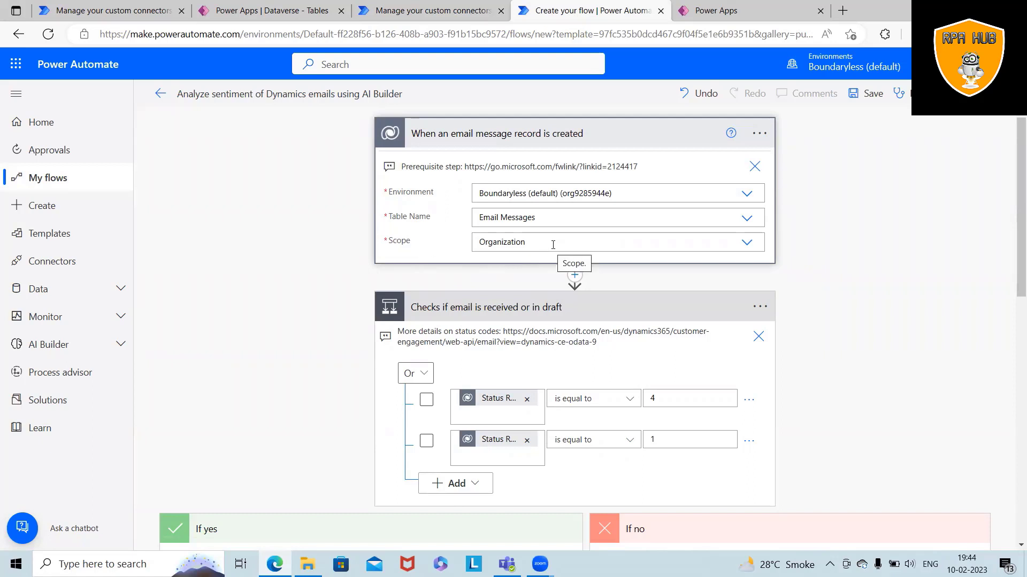
pyautogui.moveTo(497, 397)
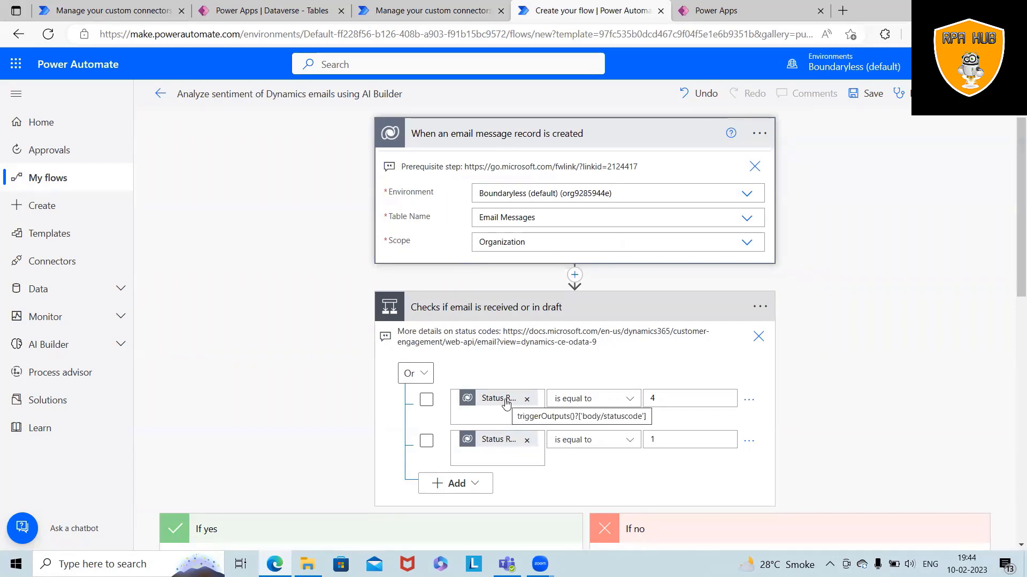
pyautogui.moveTo(672, 398)
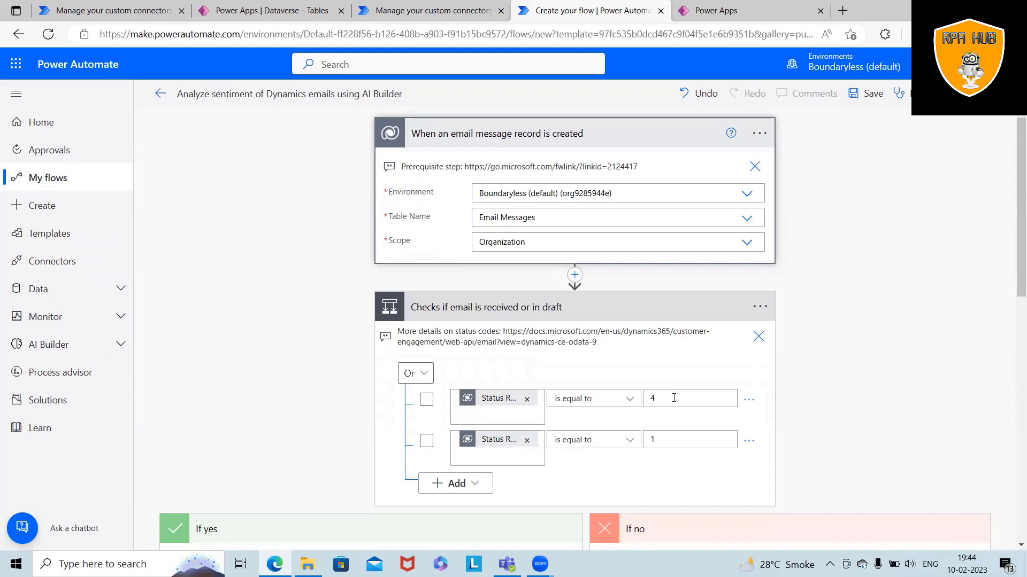
# Step: Review the flow's condition, conversion, sentiment and update steps below the trigger
pyautogui.scroll(-3)
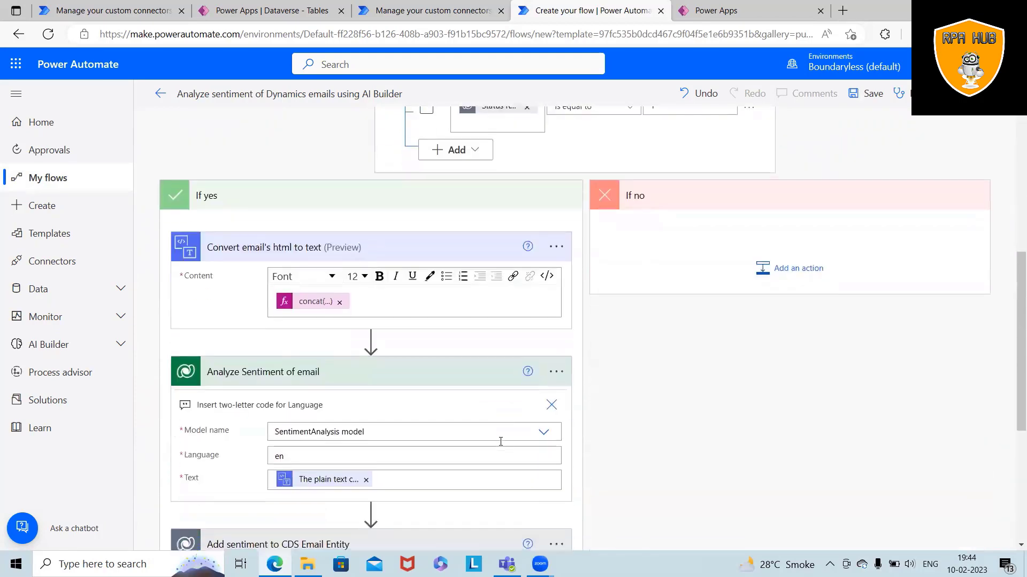
pyautogui.scroll(-3)
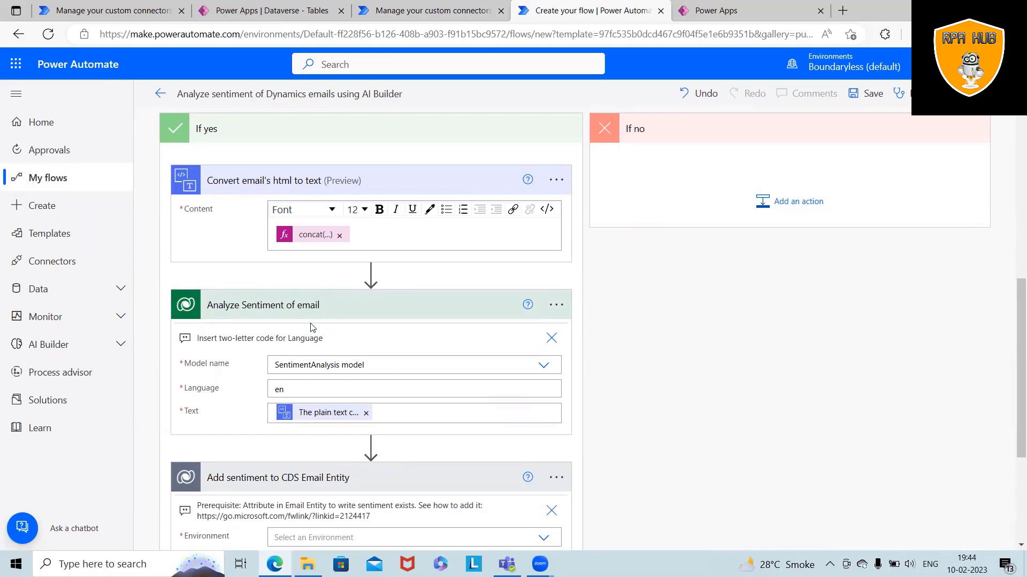
pyautogui.scroll(-3)
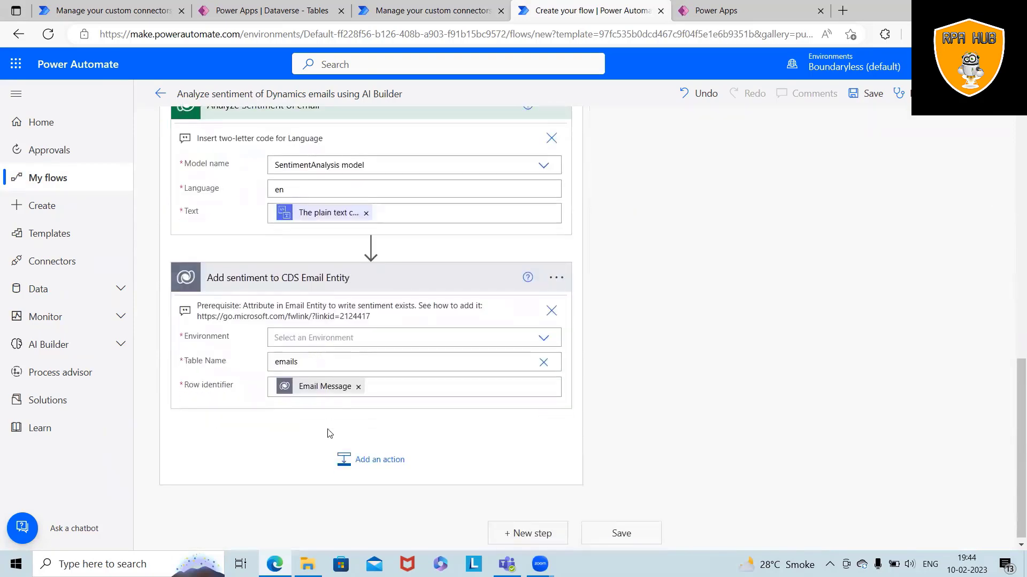